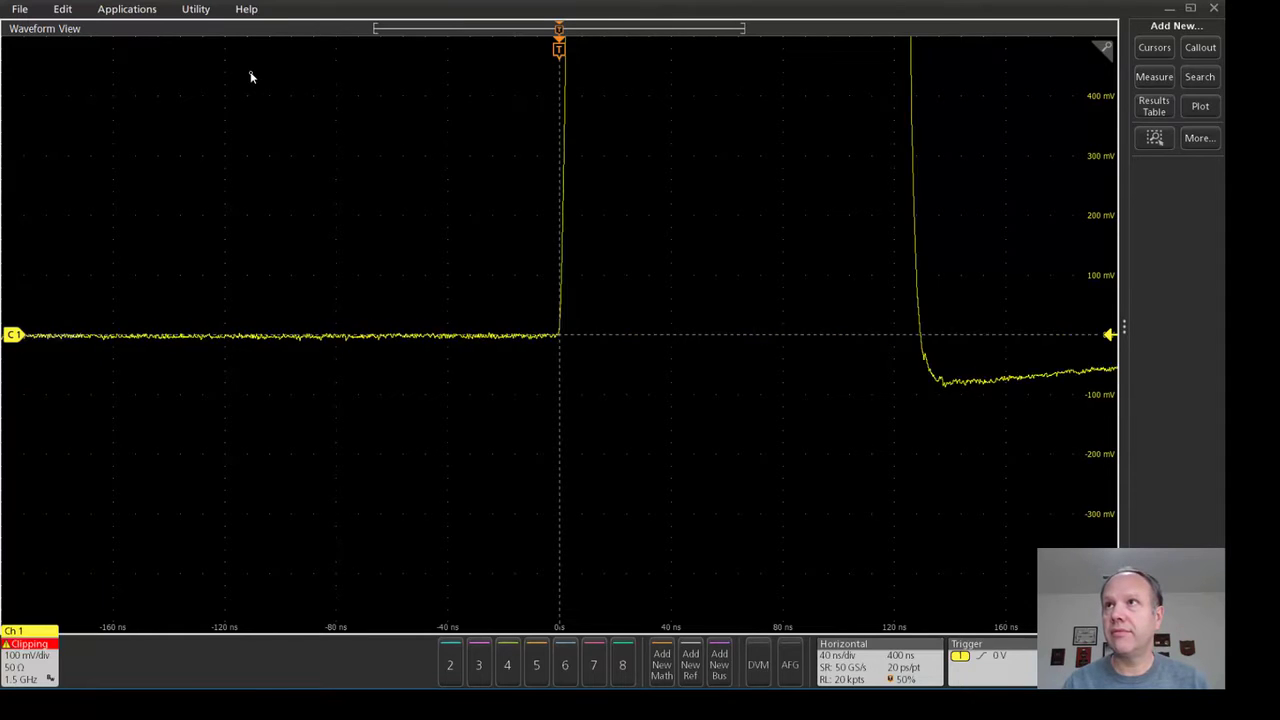
Launch TekExpress Ethernet from the Applications menu, opening on Setup > DUT with 1000BASE-T.
{"action": "left_click", "coordinate": [127, 9]}
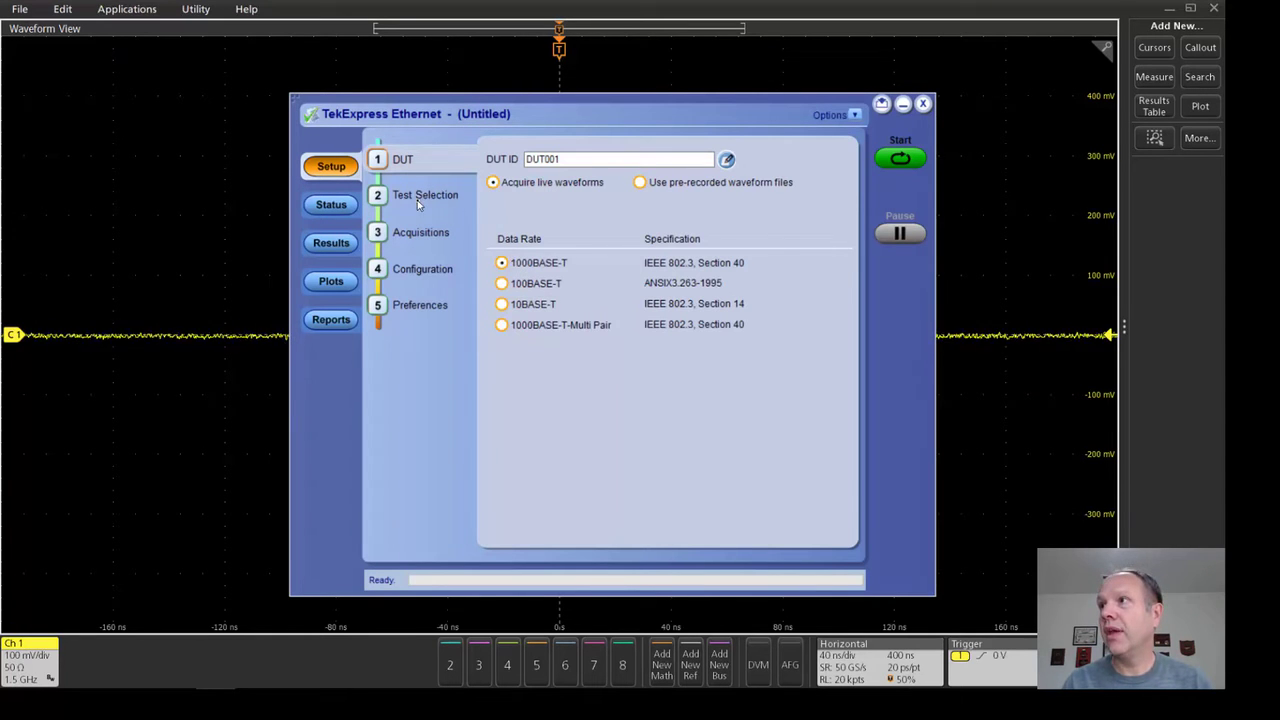
Deselect Transmitter Distortion, filtered master jitter, Transmitter Return Loss and CM Voltage tests.
{"action": "left_click", "coordinate": [425, 194]}
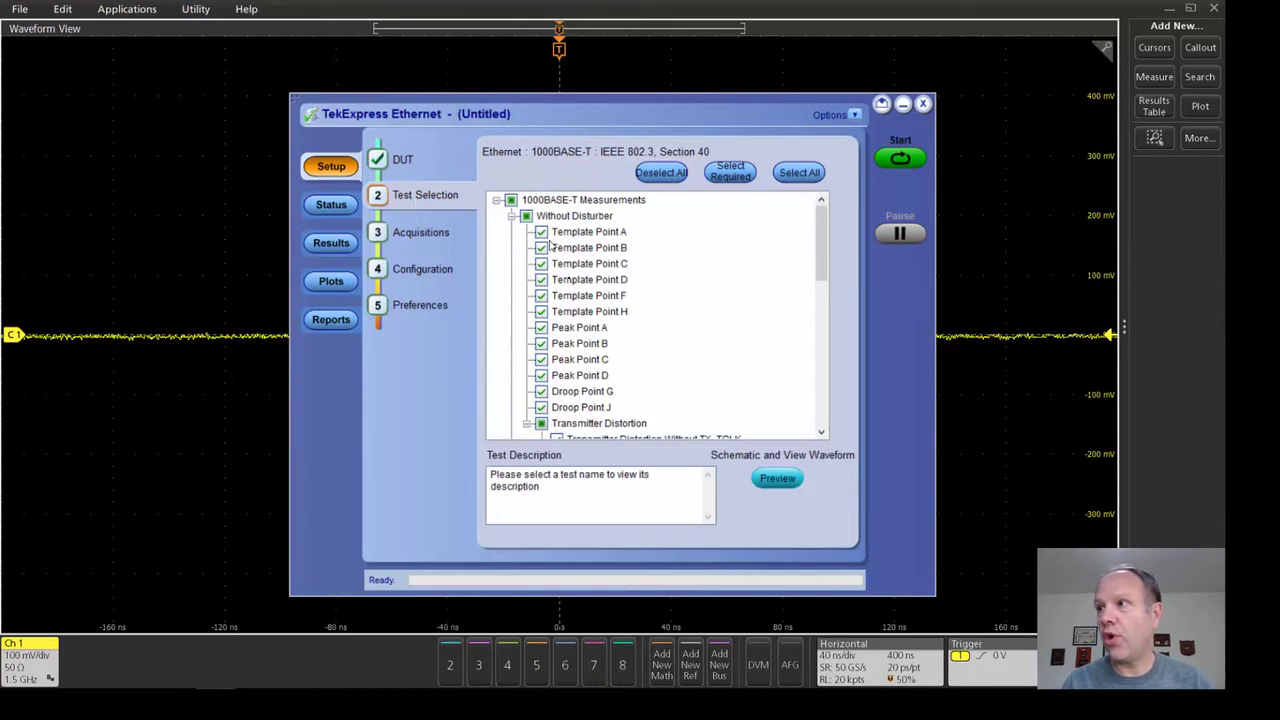
{"action": "left_click", "coordinate": [599, 423]}
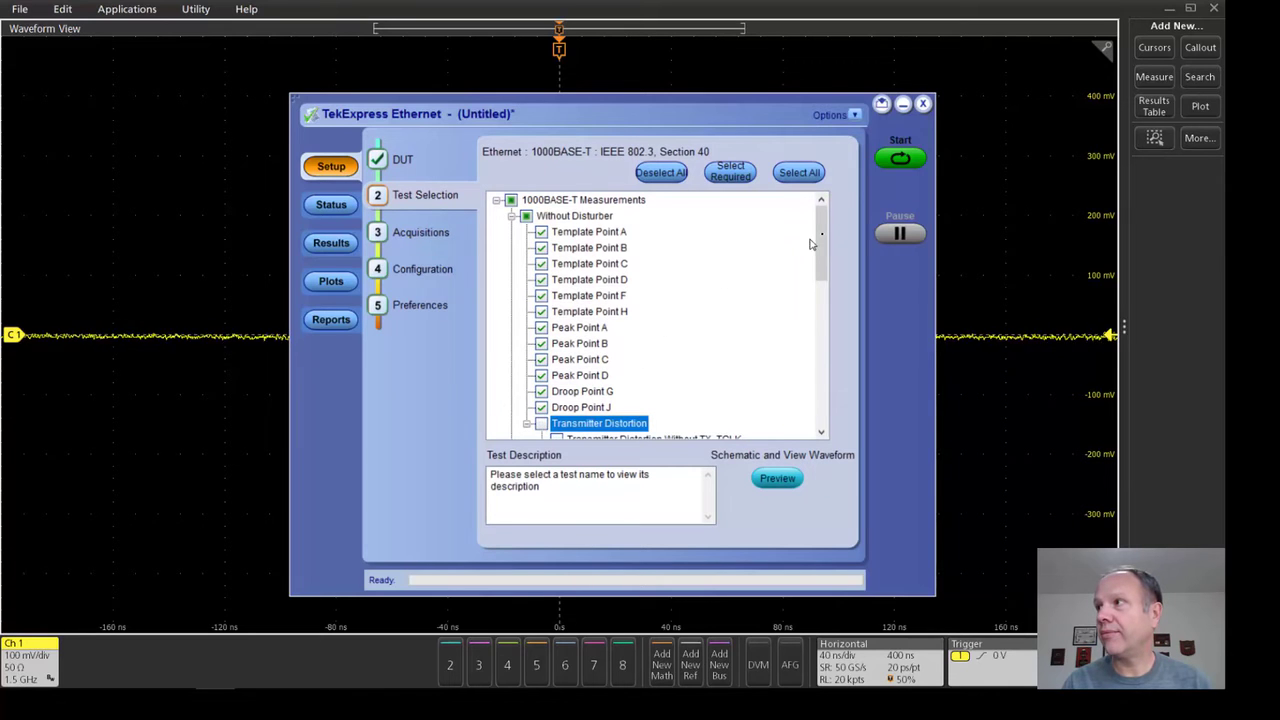
{"action": "scroll", "scroll_direction": "down", "scroll_amount": 3}
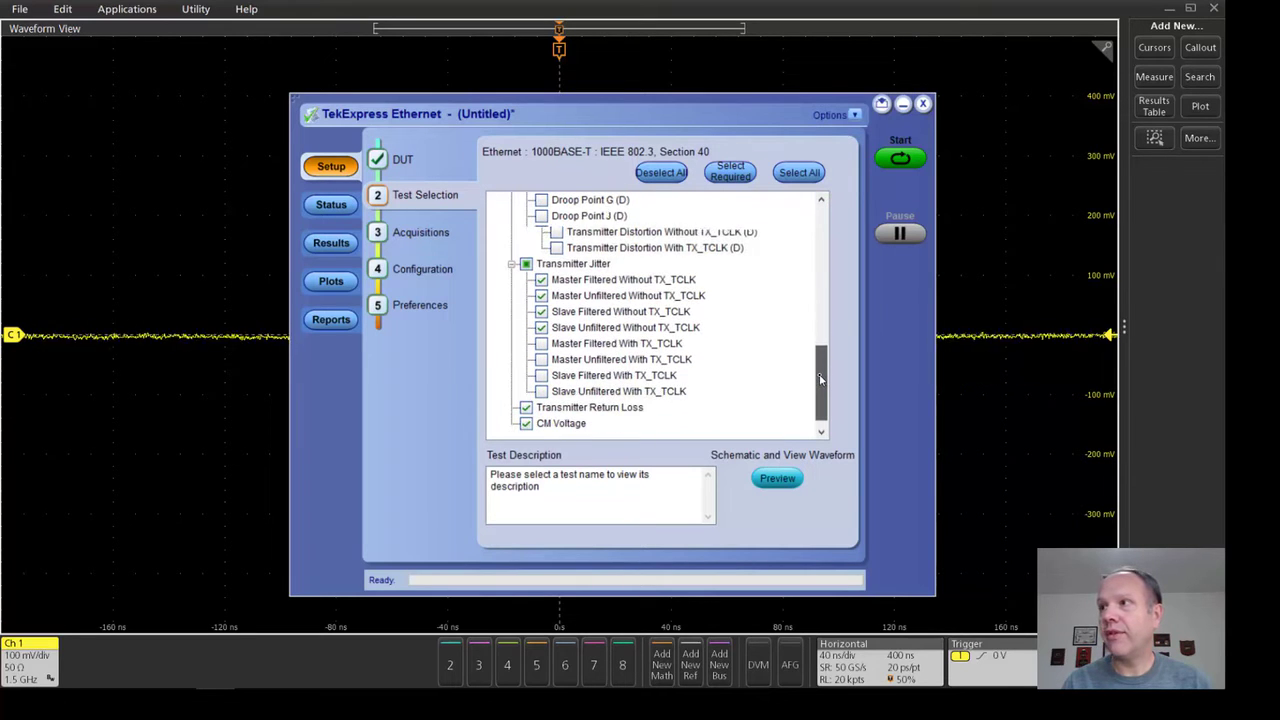
{"action": "scroll", "scroll_direction": "up", "scroll_amount": 3}
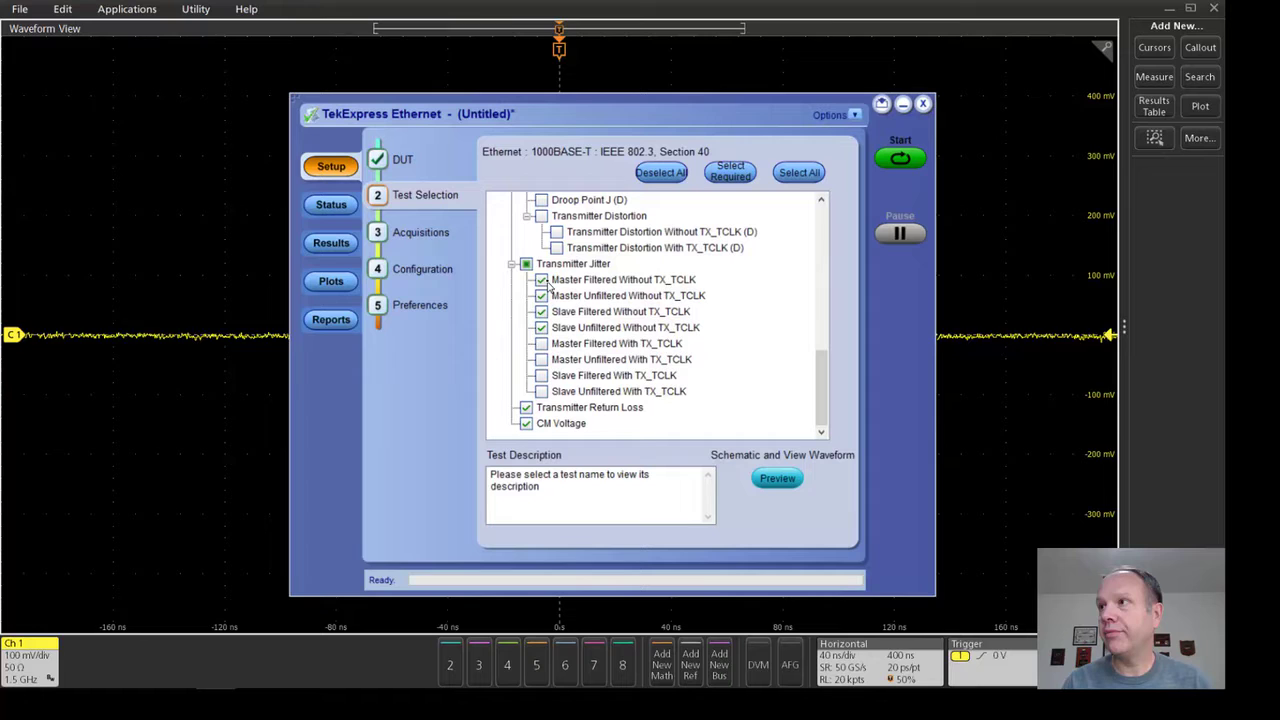
{"action": "left_click", "coordinate": [620, 311]}
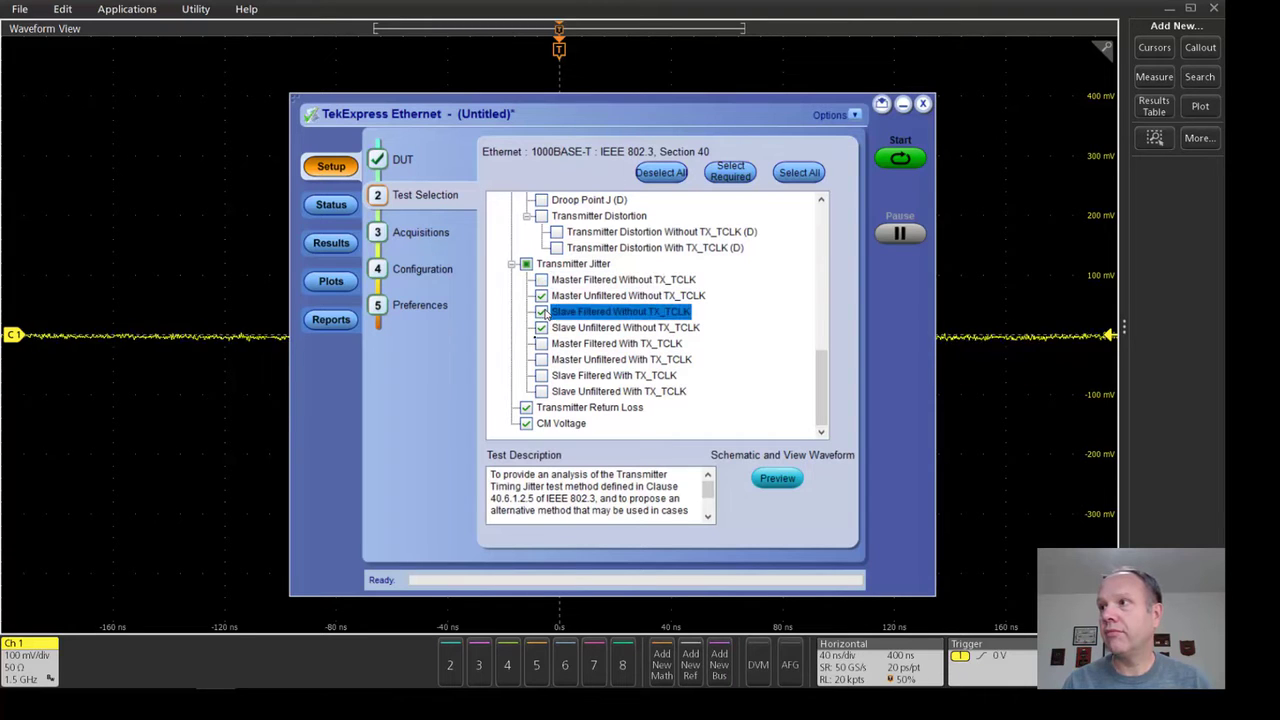
{"action": "left_click", "coordinate": [590, 407]}
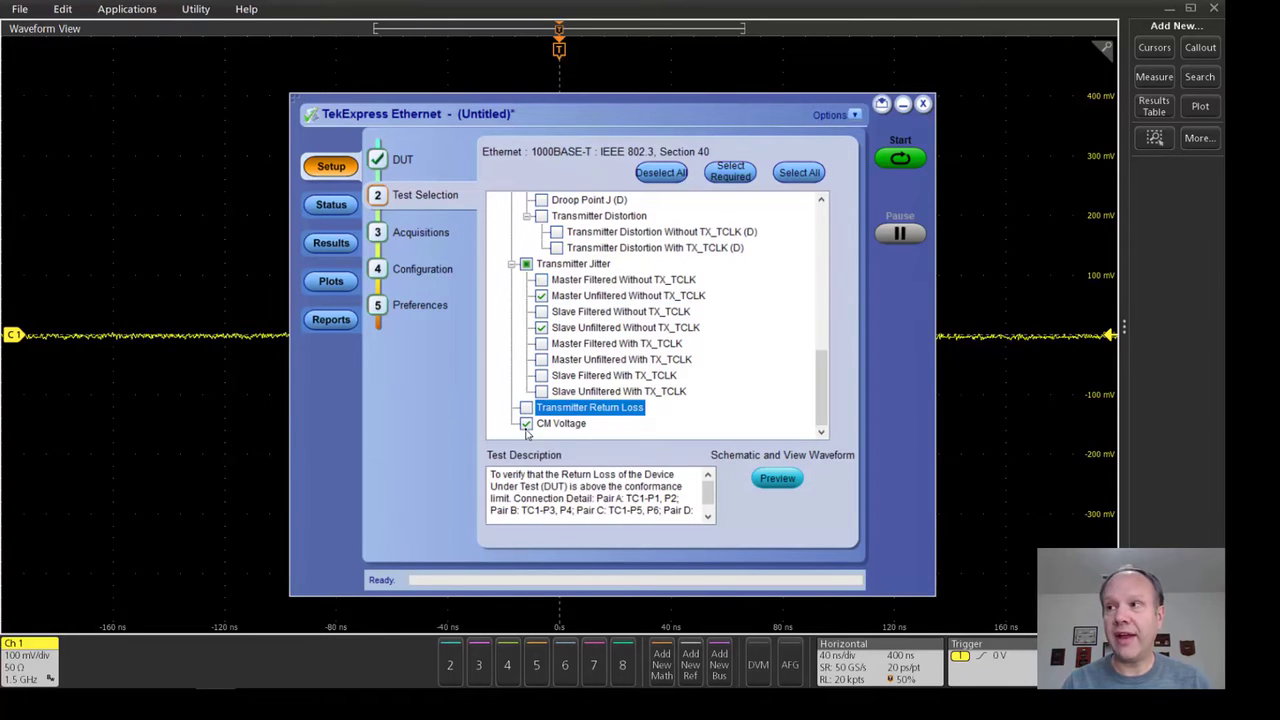
{"action": "left_click", "coordinate": [561, 423]}
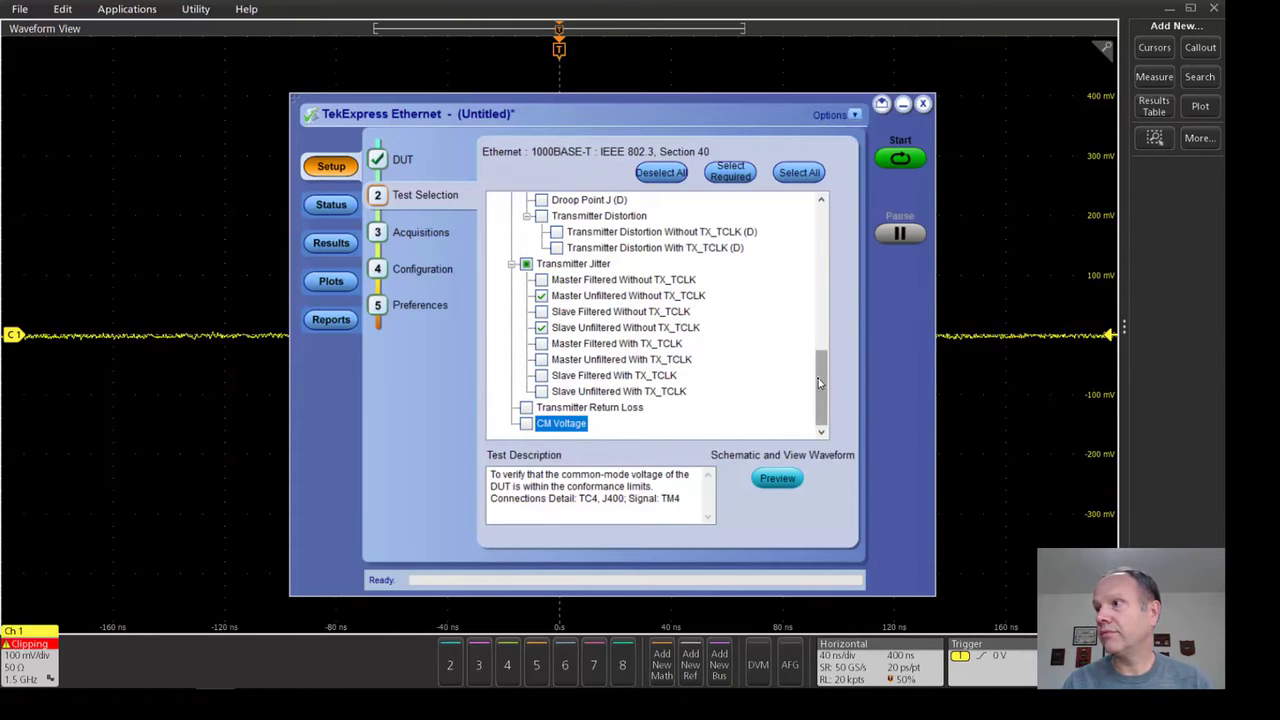
{"action": "scroll", "scroll_direction": "up", "scroll_amount": 3}
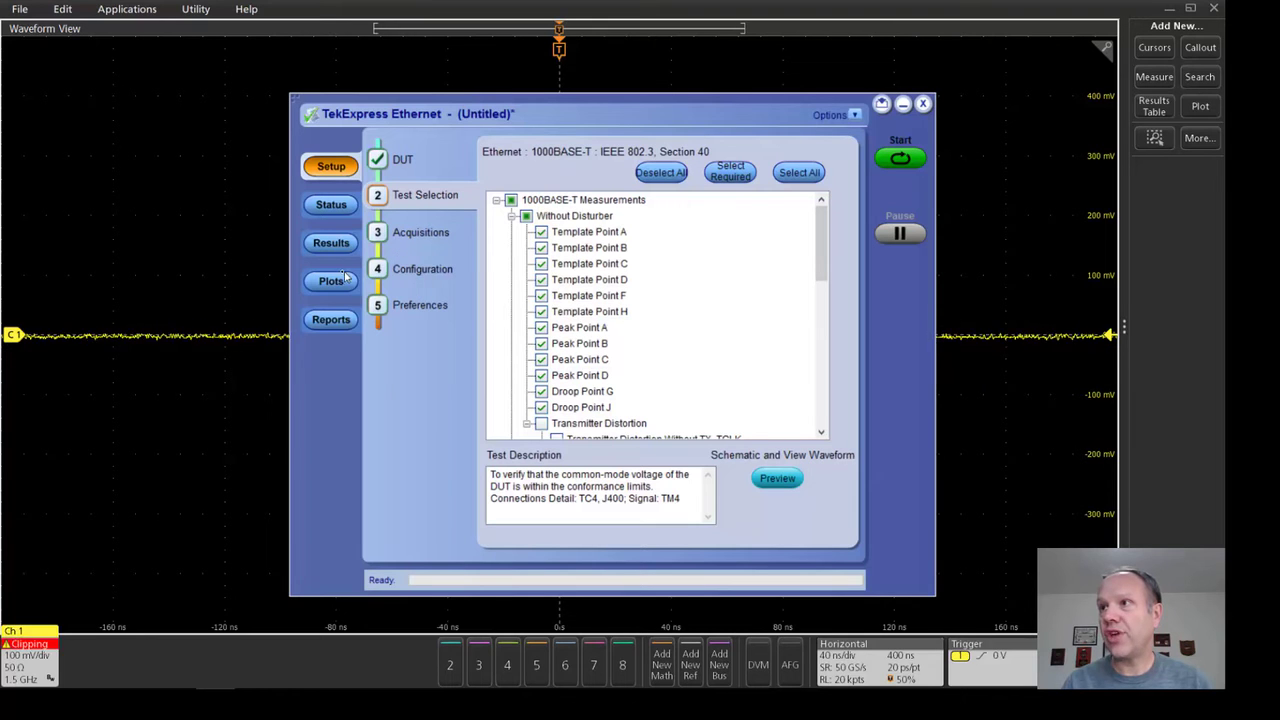
{"action": "left_click", "coordinate": [331, 319]}
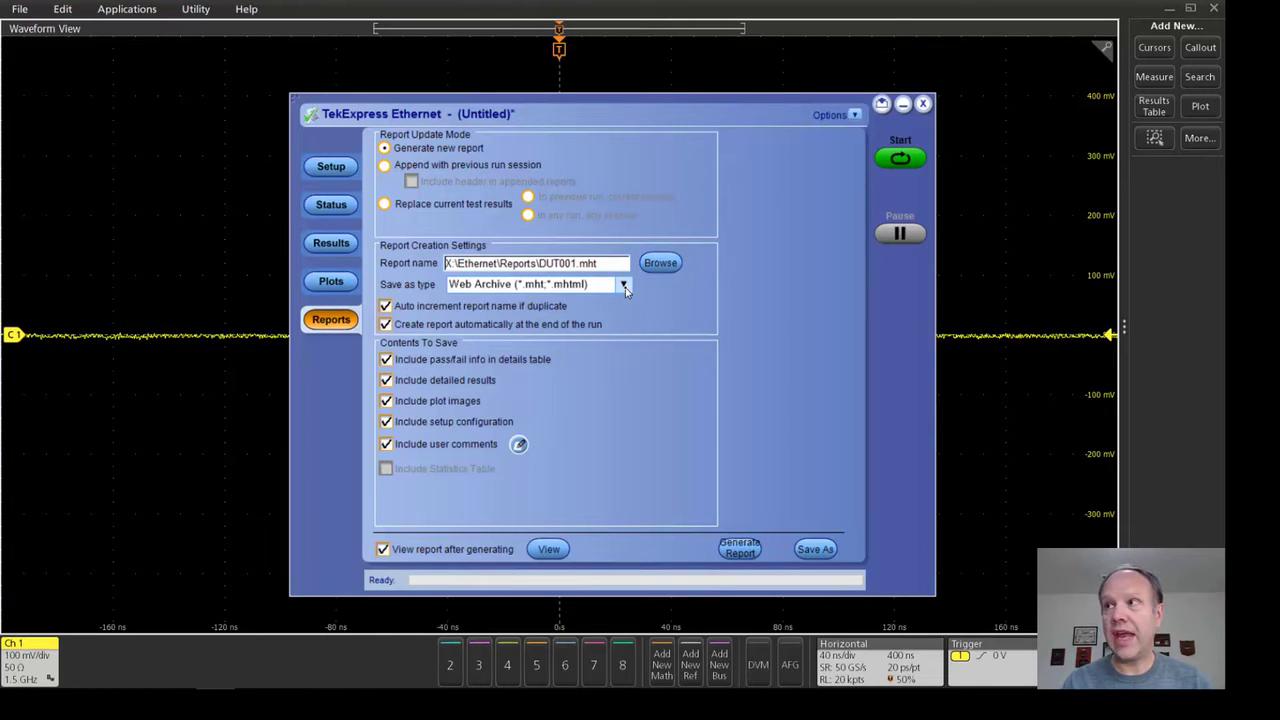
Keep the report's save type as Web Archive (*.mht;*.mhtml).
{"action": "left_click", "coordinate": [624, 284]}
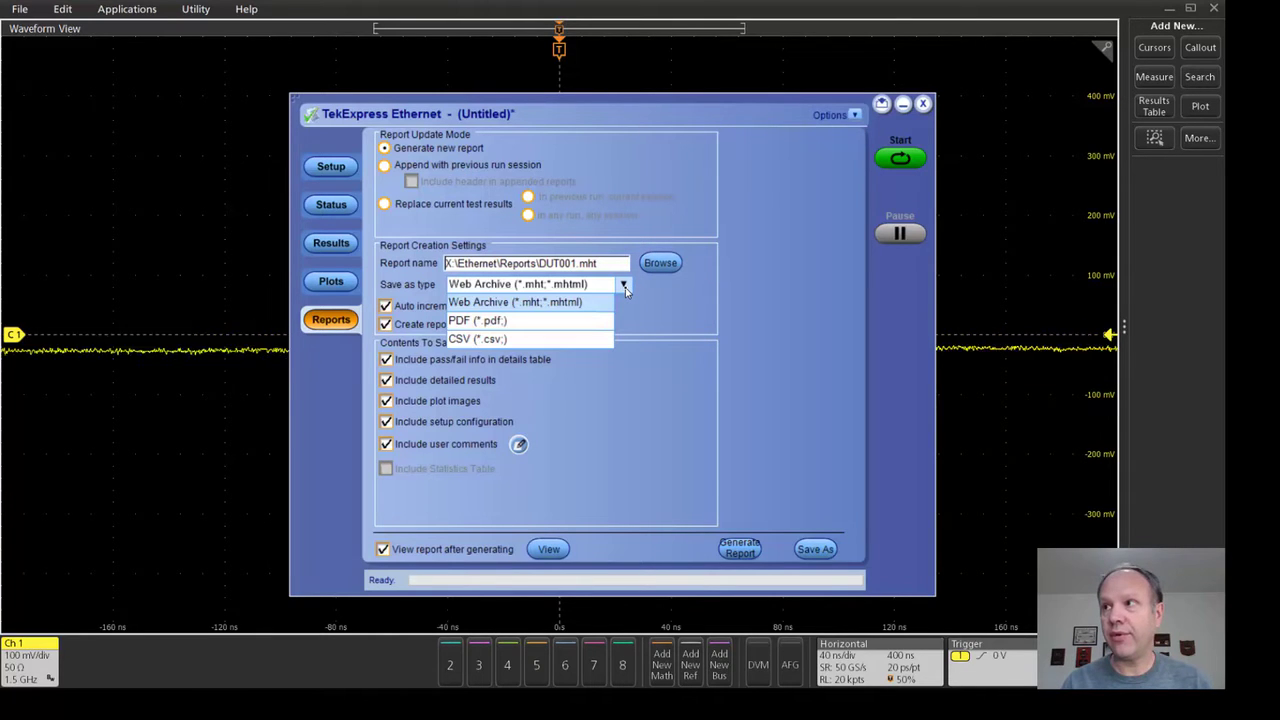
{"action": "mouse_move", "coordinate": [590, 378]}
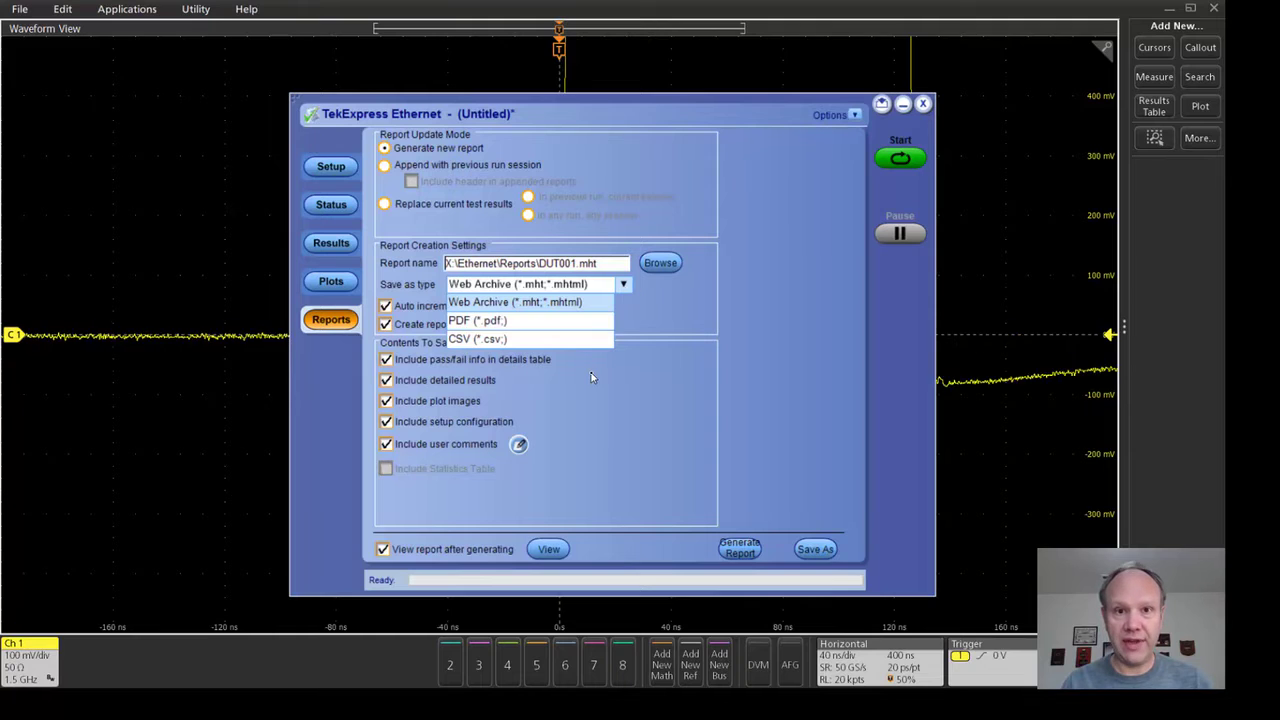
{"action": "mouse_move", "coordinate": [590, 324]}
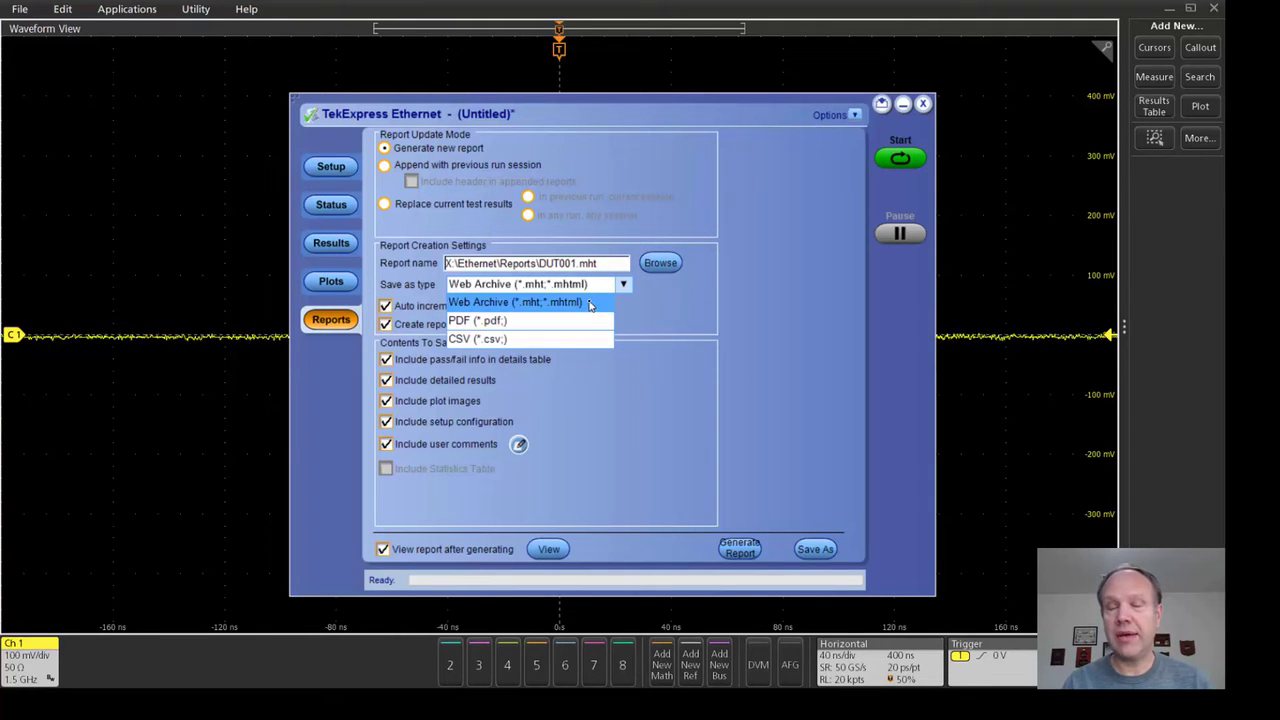
{"action": "left_click", "coordinate": [515, 302]}
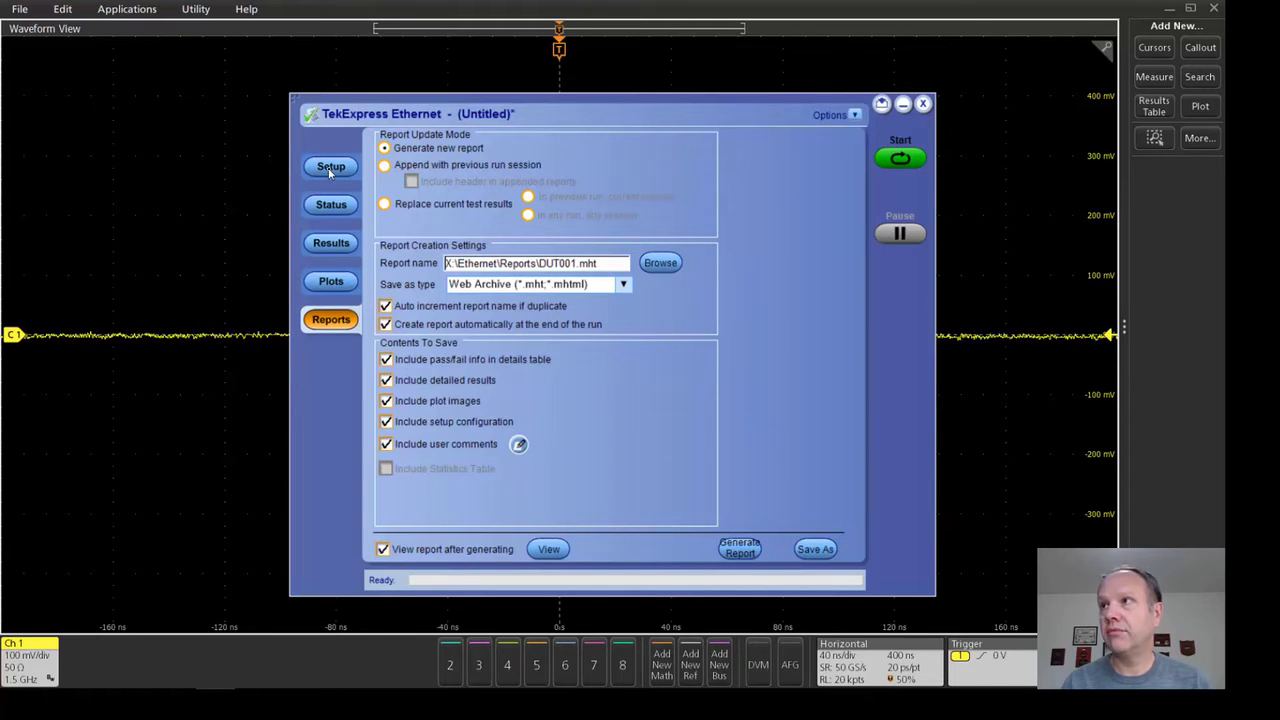
{"action": "left_click", "coordinate": [331, 166]}
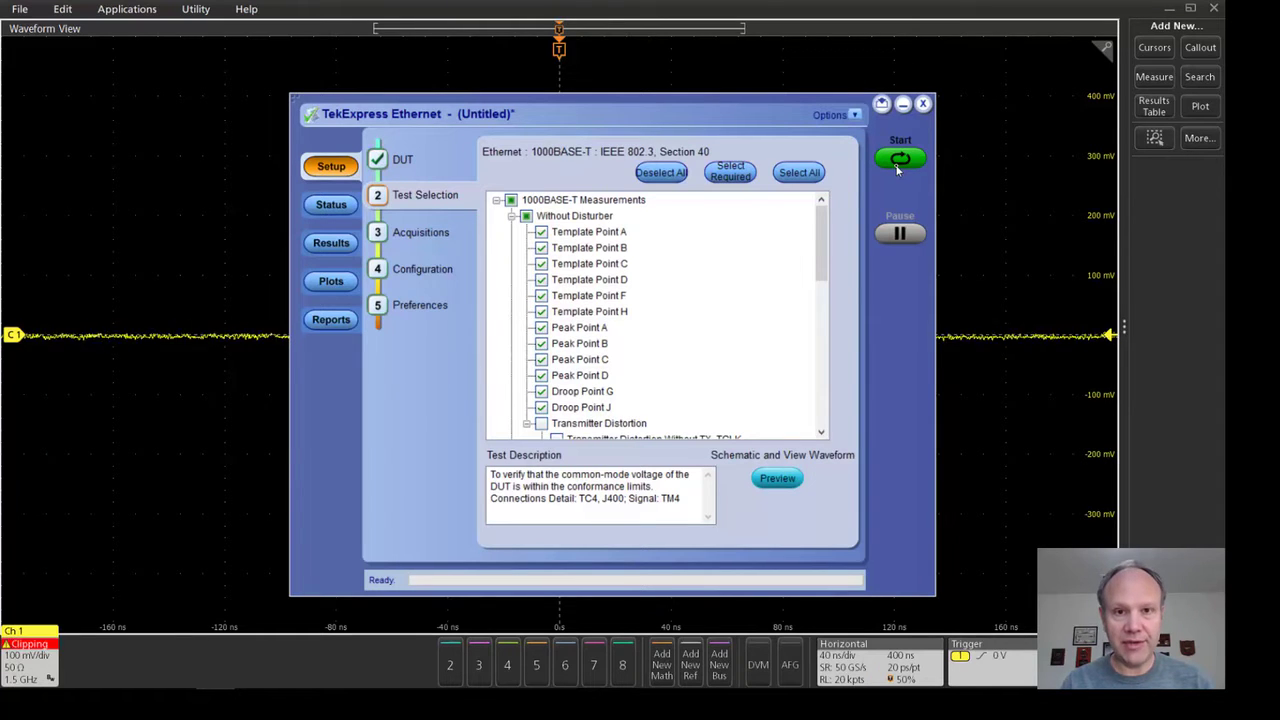
Start the compliance test run from the Setup page.
{"action": "left_click", "coordinate": [899, 158]}
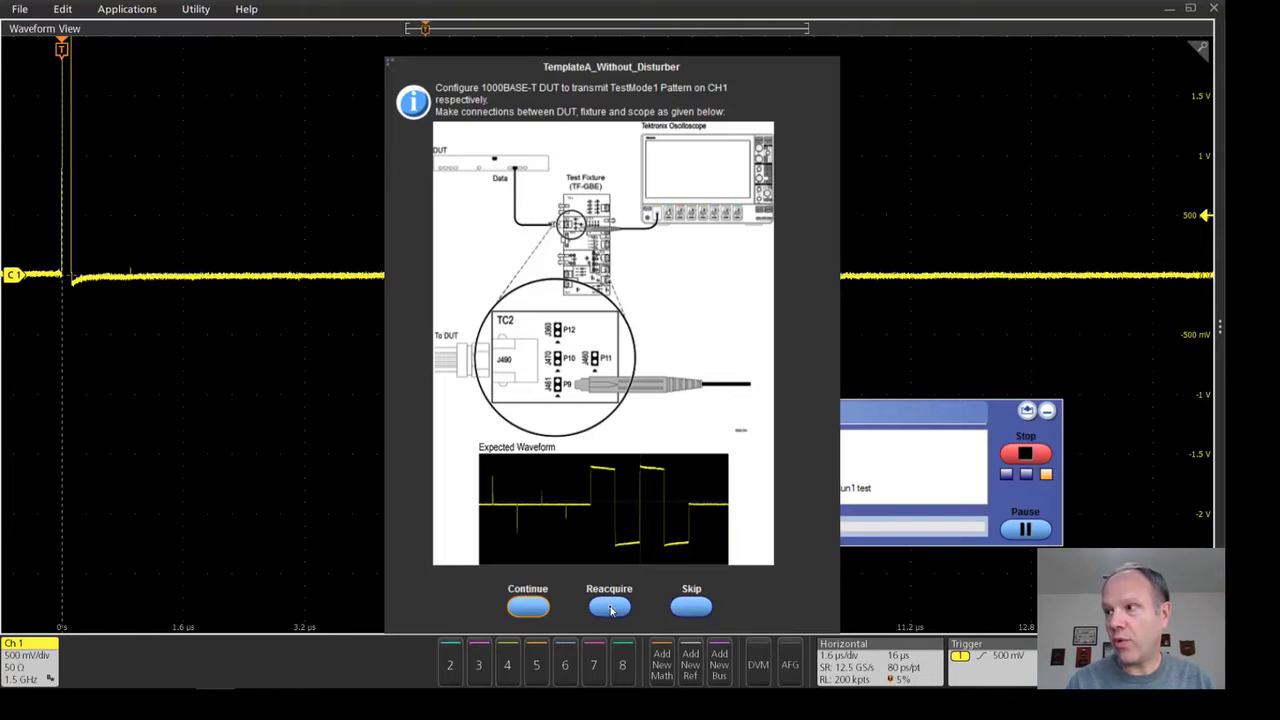
Reacquire the TestMode1 signal and continue with the Template Point A measurements.
{"action": "left_click", "coordinate": [609, 607]}
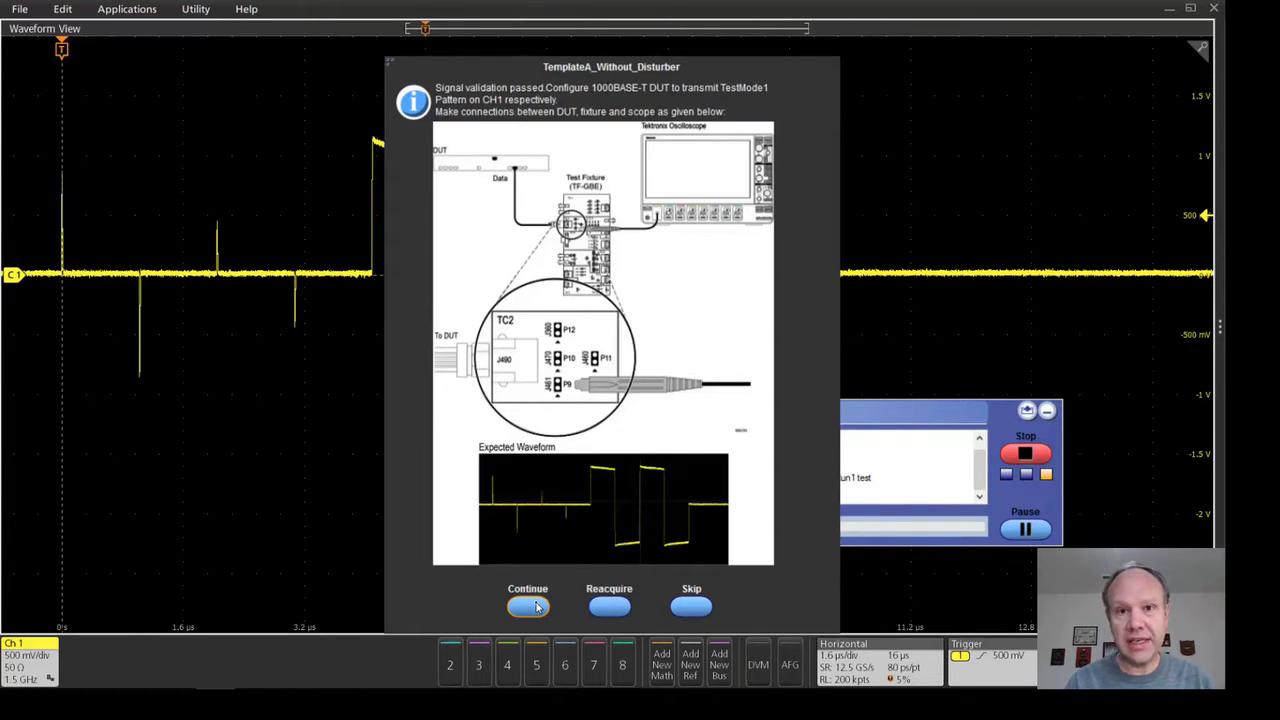
{"action": "left_click", "coordinate": [528, 606]}
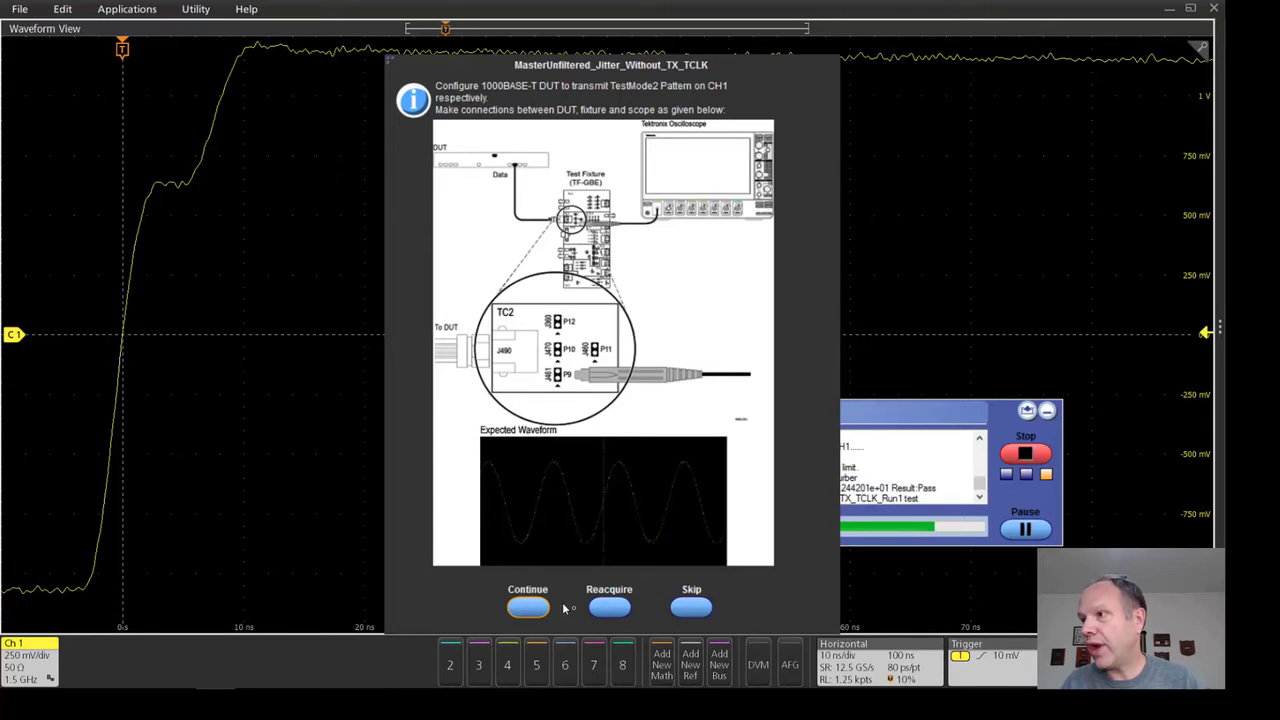
Confirm the TestMode2 and TestMode3 prompts to run master and slave unfiltered jitter.
{"action": "left_click", "coordinate": [527, 607]}
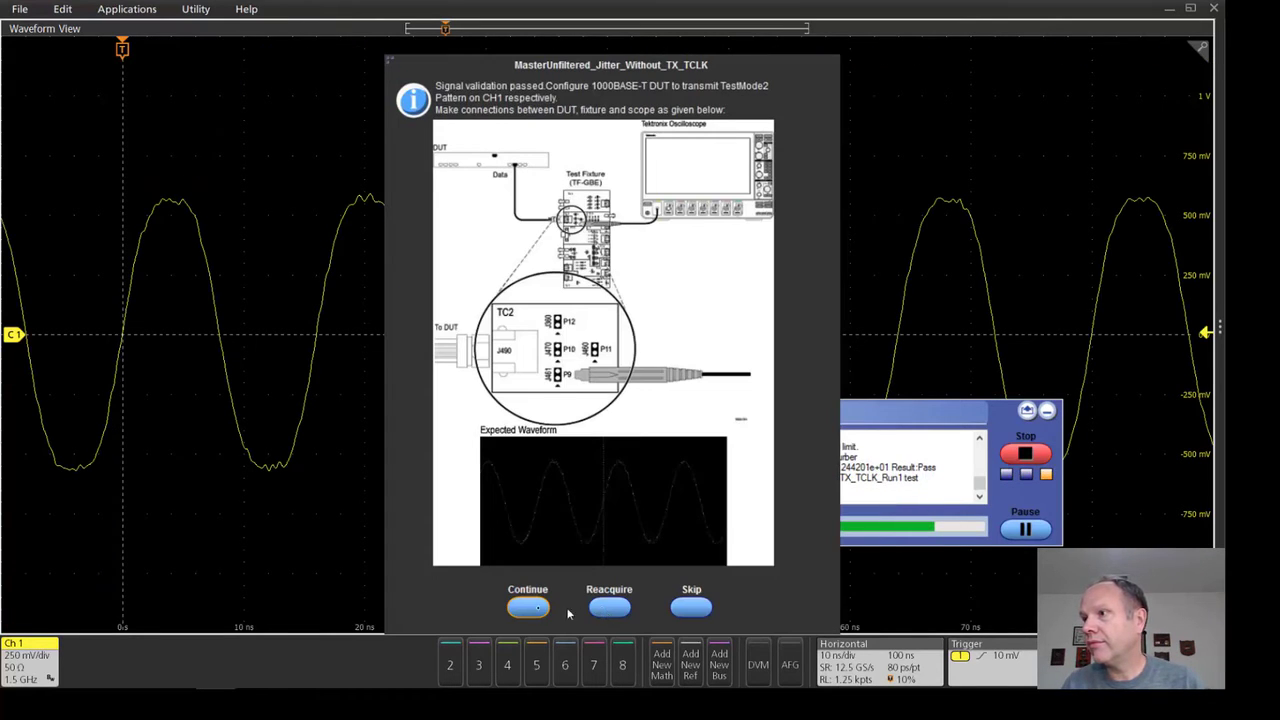
{"action": "left_click", "coordinate": [527, 607]}
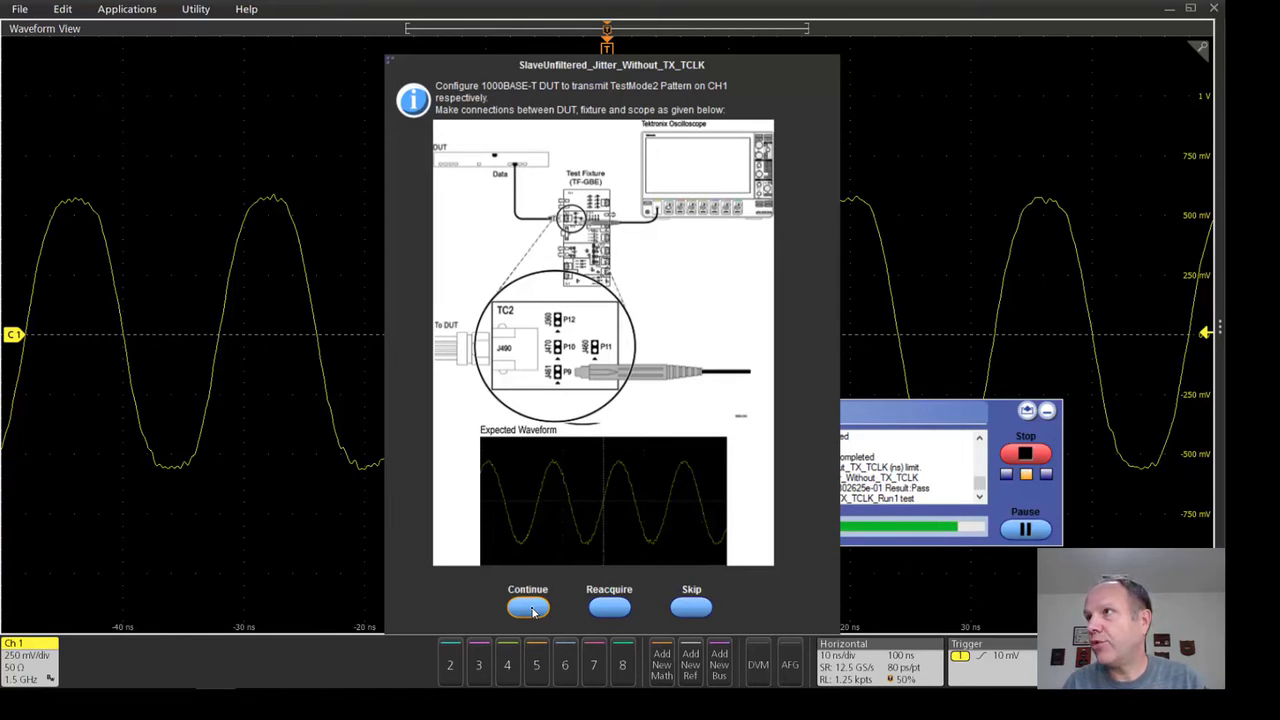
{"action": "left_click", "coordinate": [527, 607]}
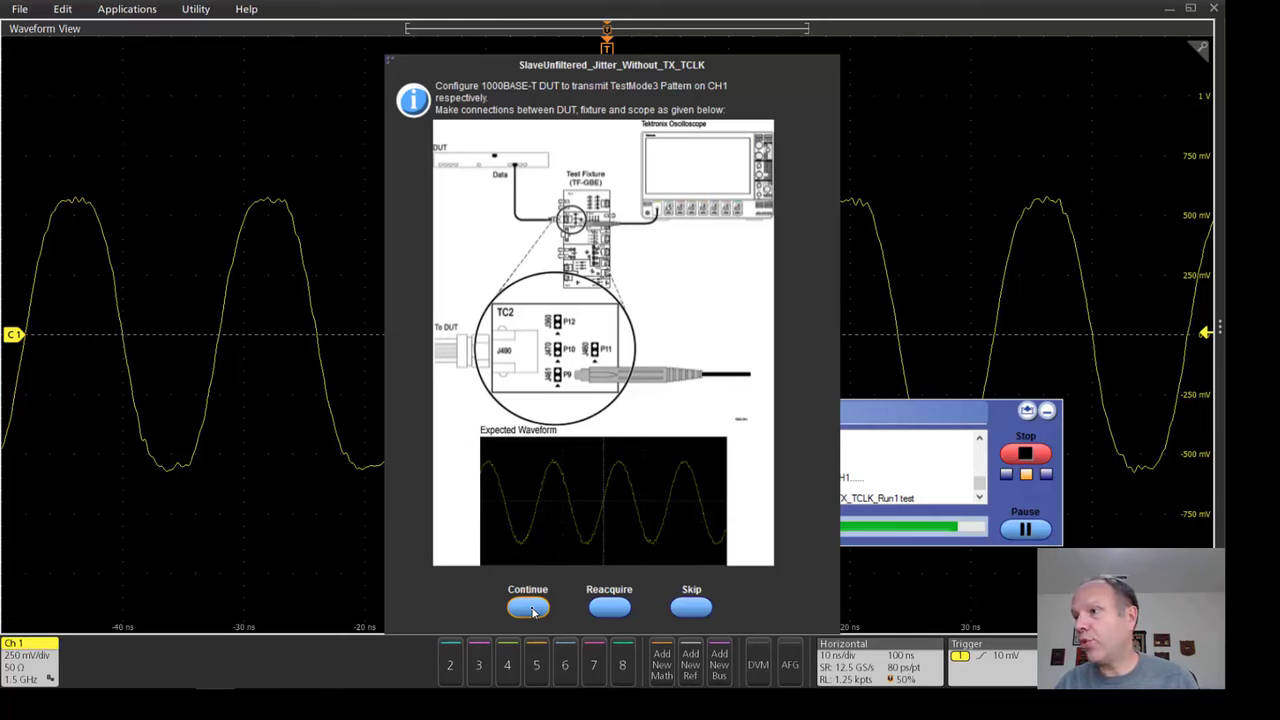
{"action": "left_click", "coordinate": [527, 607]}
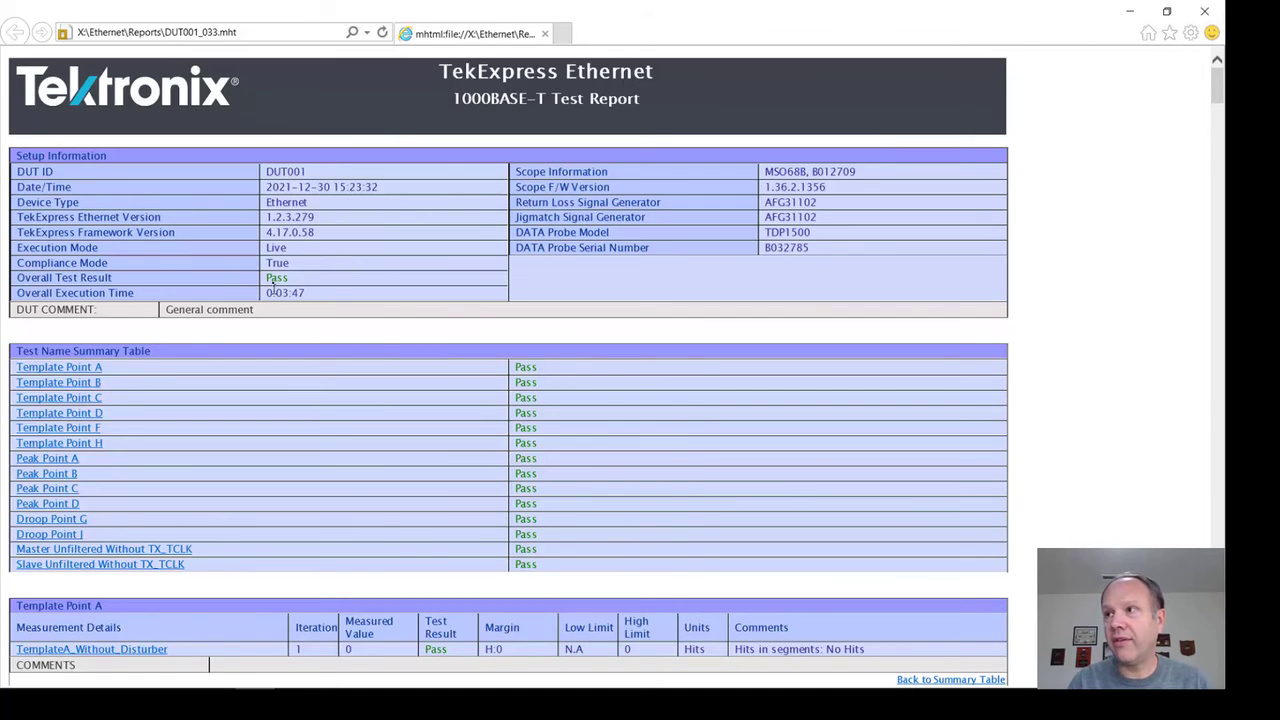
{"action": "mouse_move", "coordinate": [545, 312]}
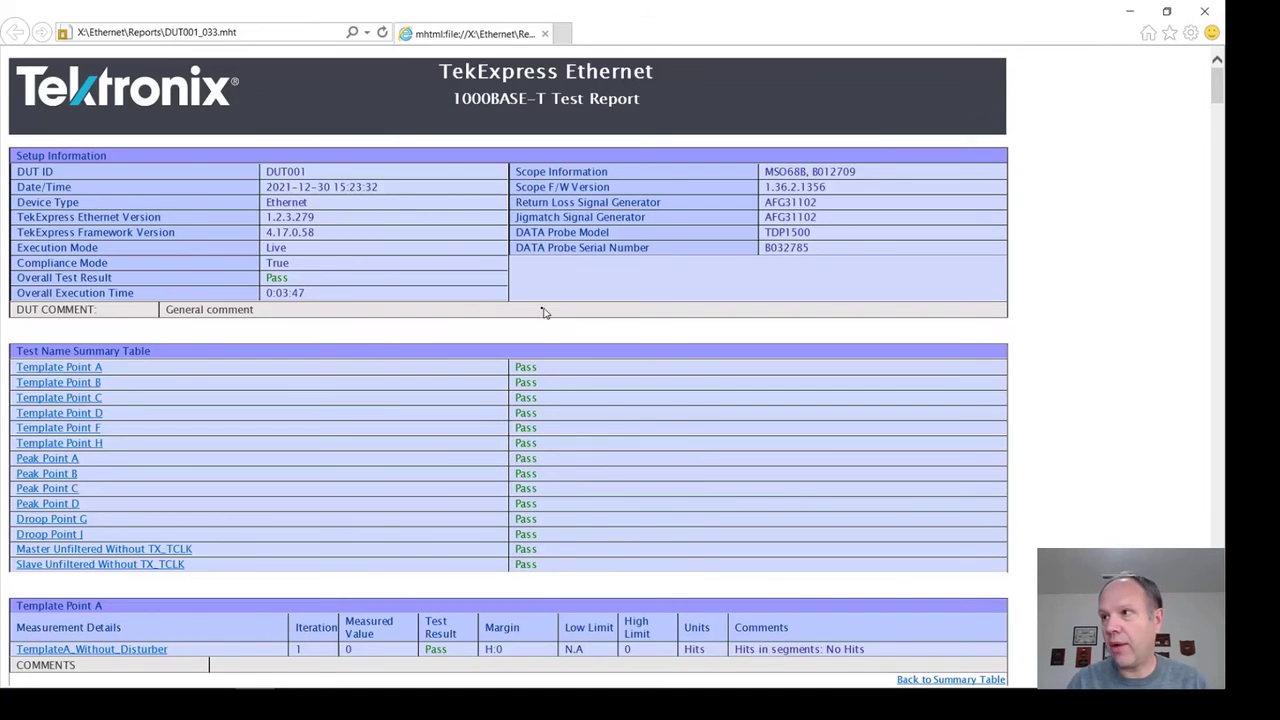
Scroll through the .mht report's measurement tables, jitter trends and droop plots.
{"action": "scroll", "scroll_direction": "down", "scroll_amount": 3}
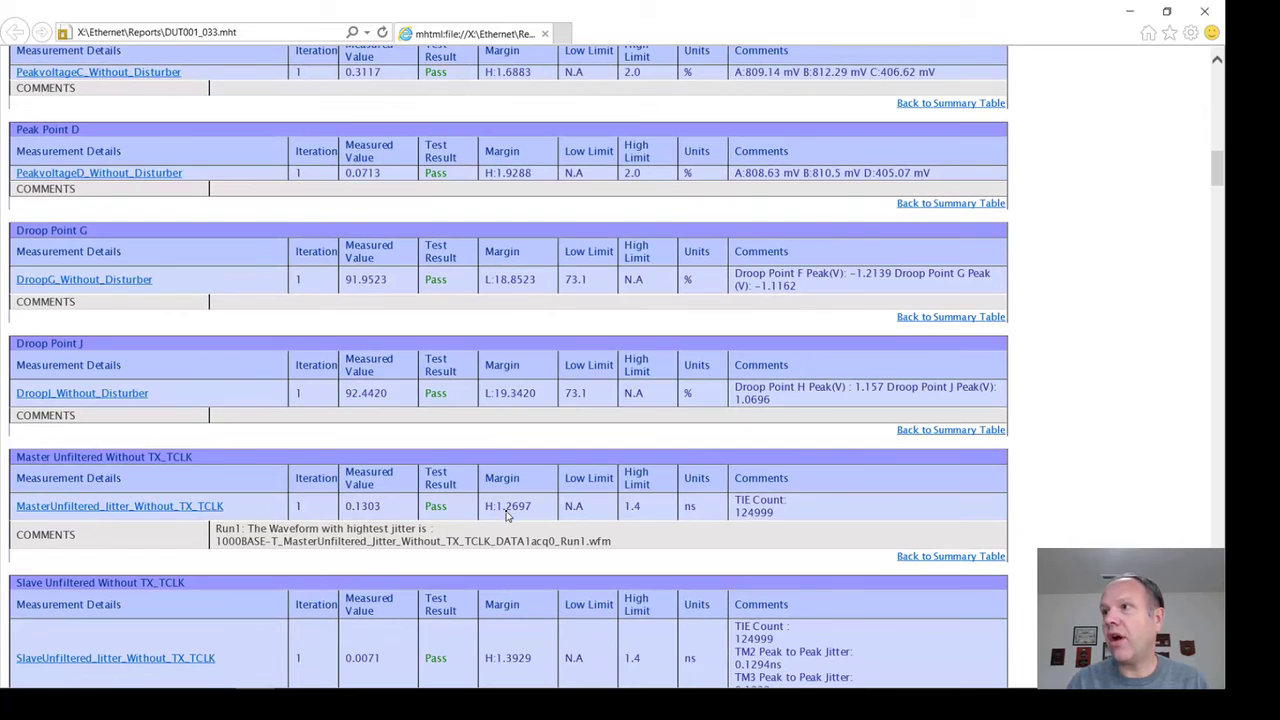
{"action": "mouse_move", "coordinate": [372, 411]}
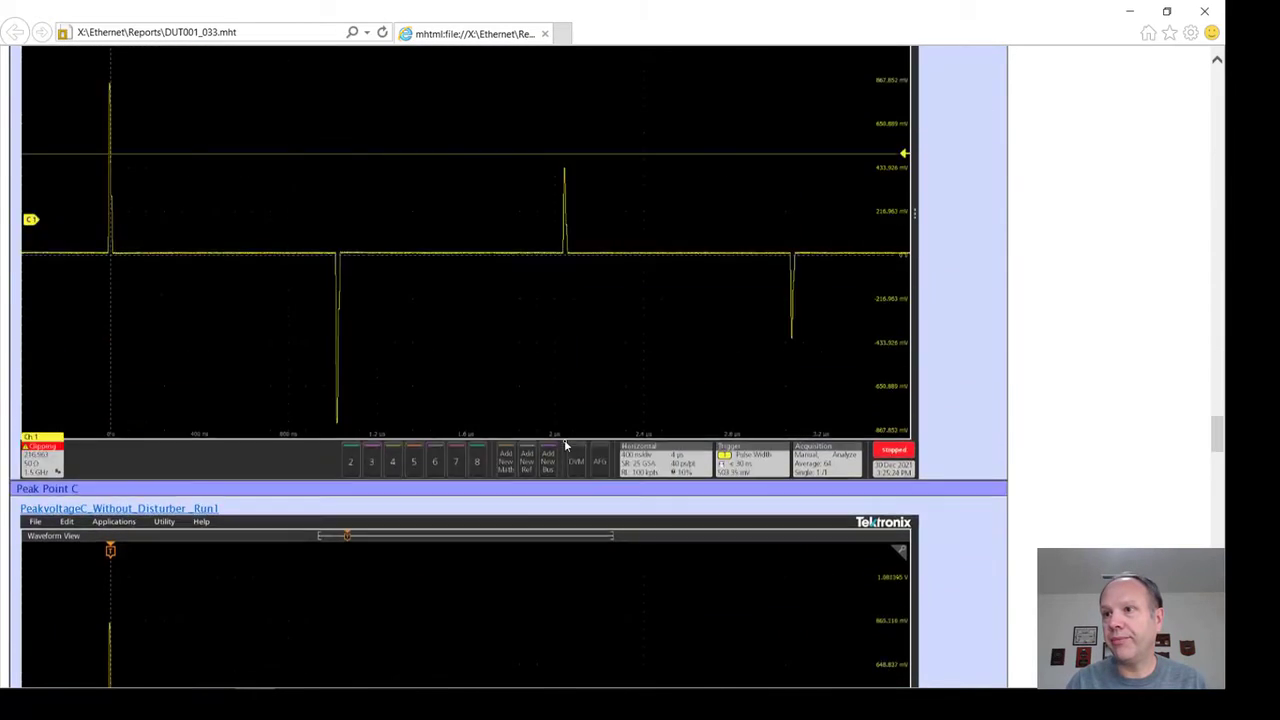
{"action": "scroll", "scroll_direction": "down", "scroll_amount": 3}
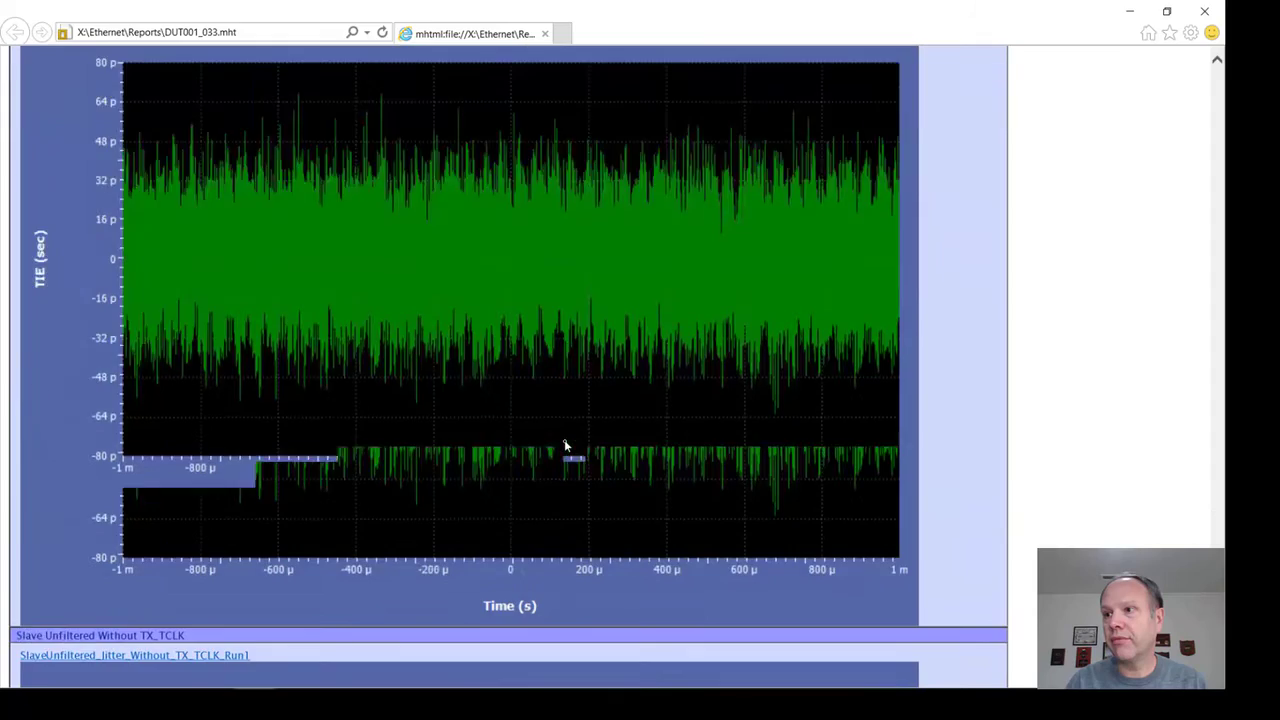
{"action": "scroll", "scroll_direction": "down", "scroll_amount": 3}
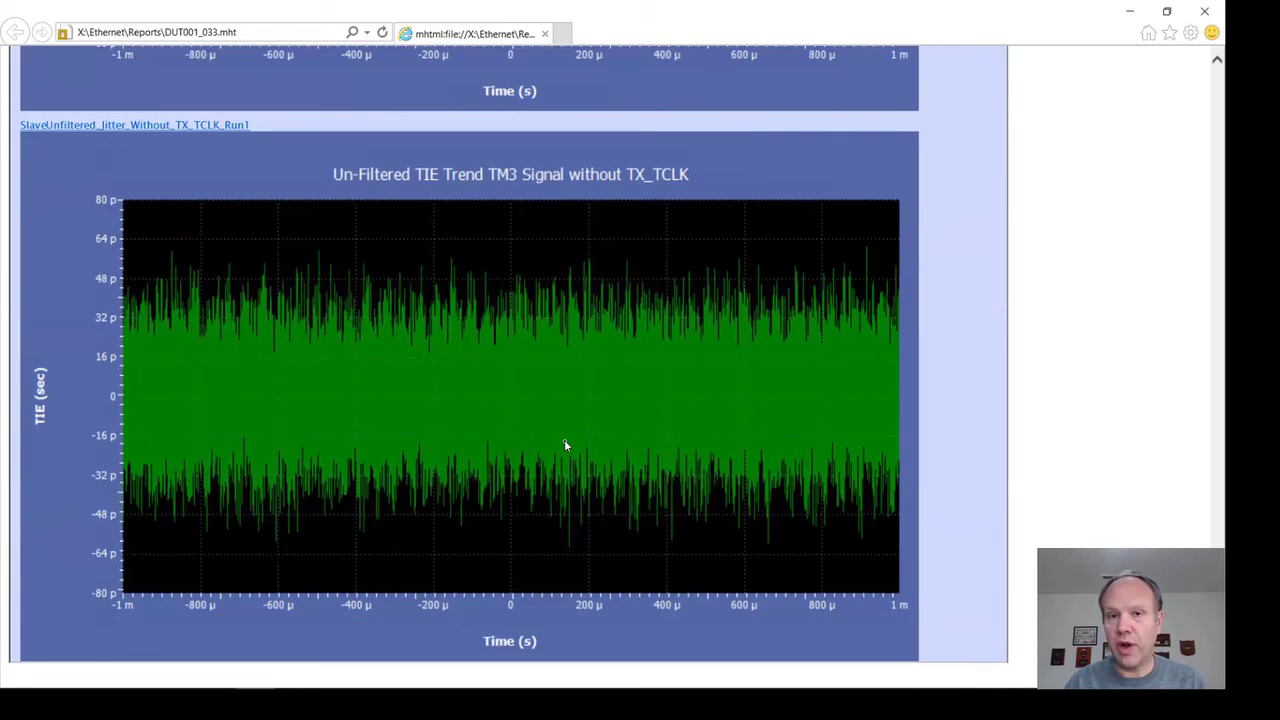
{"action": "scroll", "scroll_direction": "down", "scroll_amount": 3}
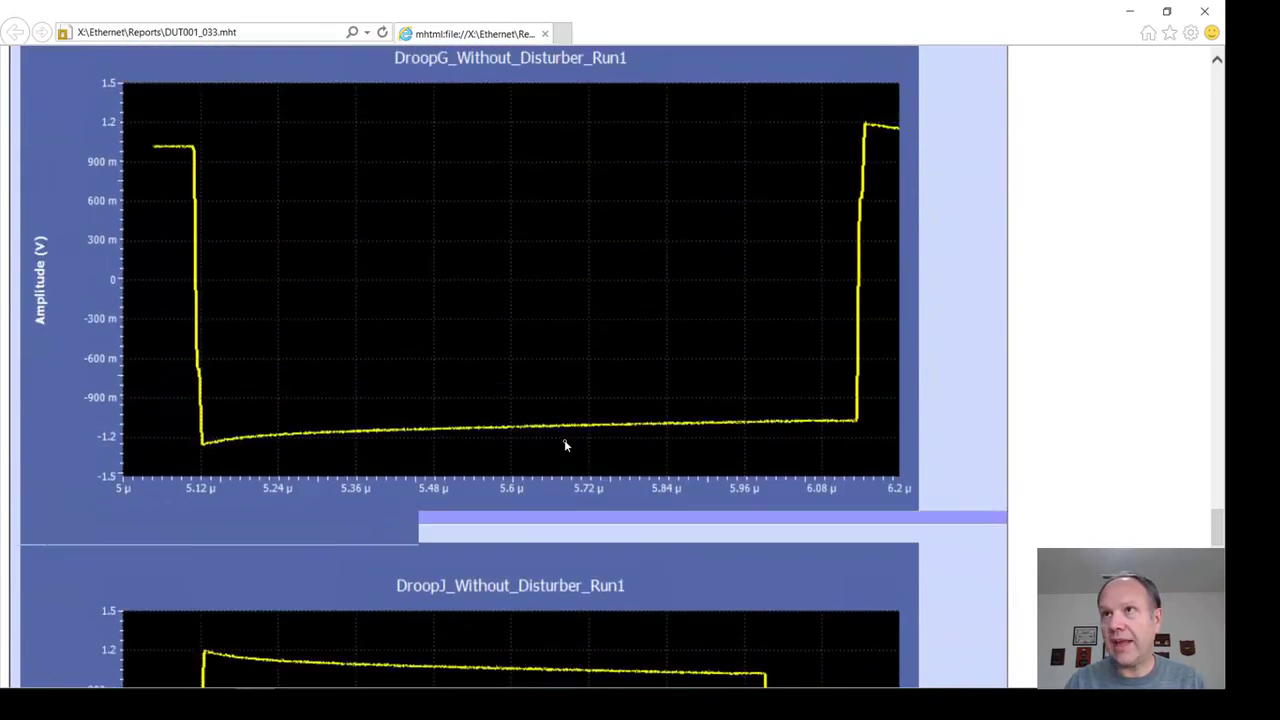
{"action": "scroll", "scroll_direction": "down", "scroll_amount": 3}
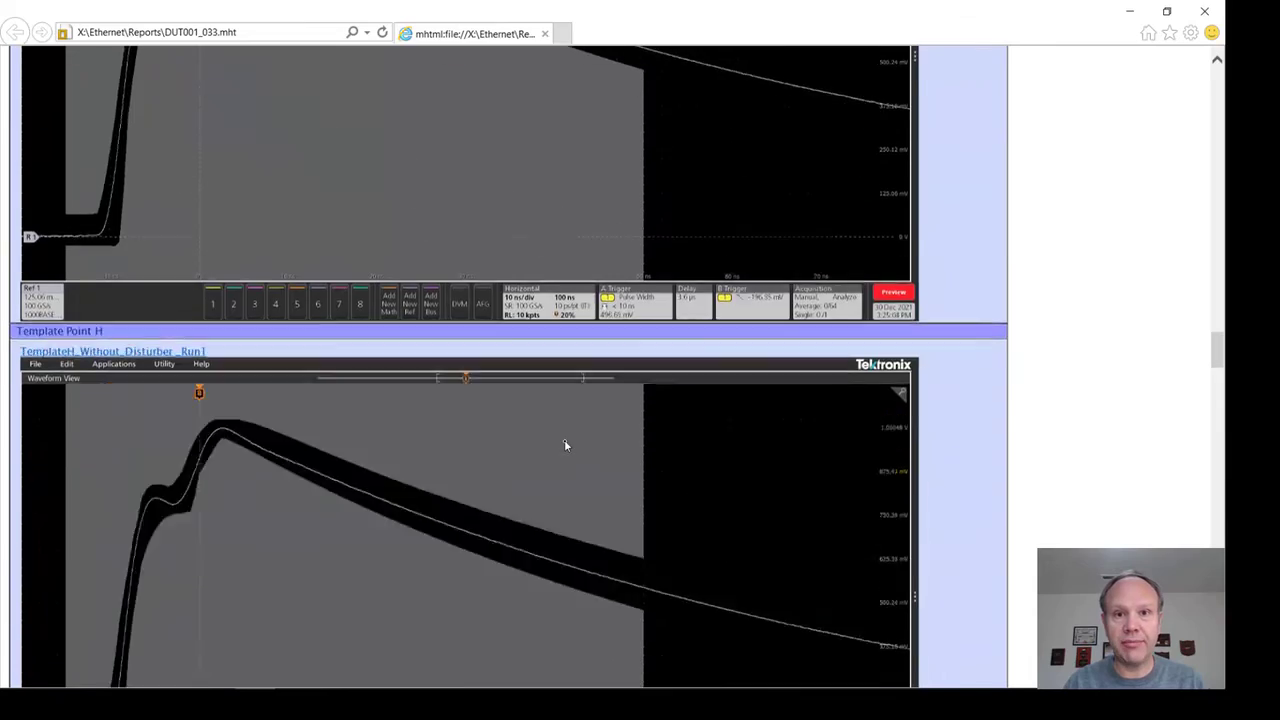
{"action": "scroll", "scroll_direction": "up", "scroll_amount": 3}
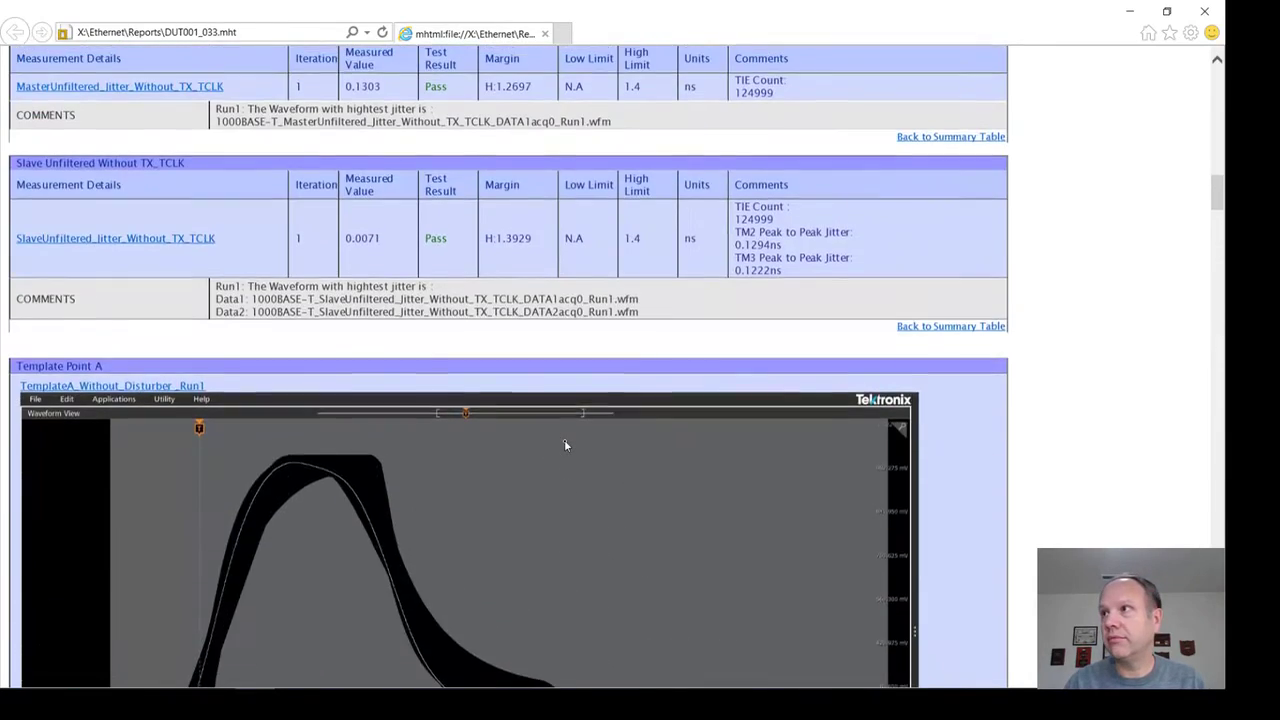